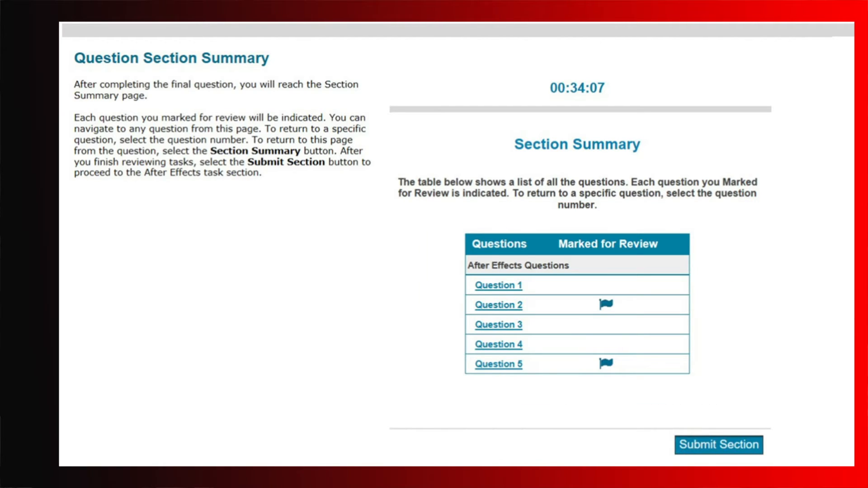
# Finish the section on the Task Section Summary, leaving tasks 2, 4 and 5 flagged.
pyautogui.click(718, 444)
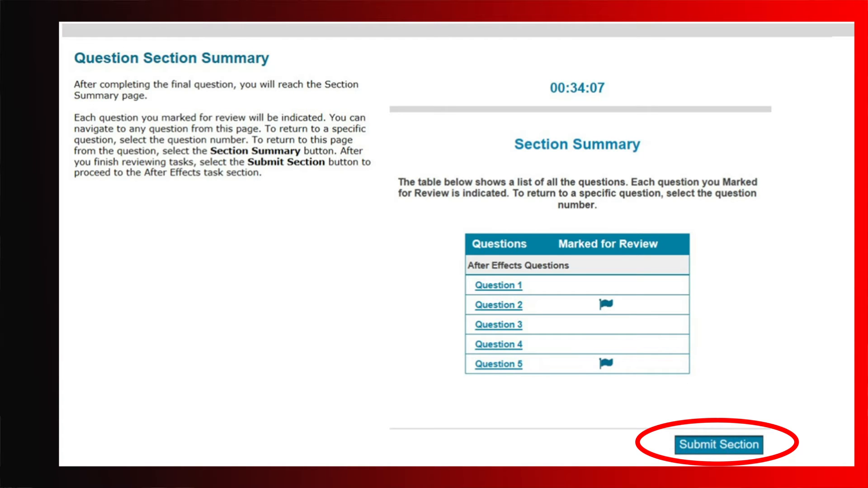
pyautogui.click(718, 444)
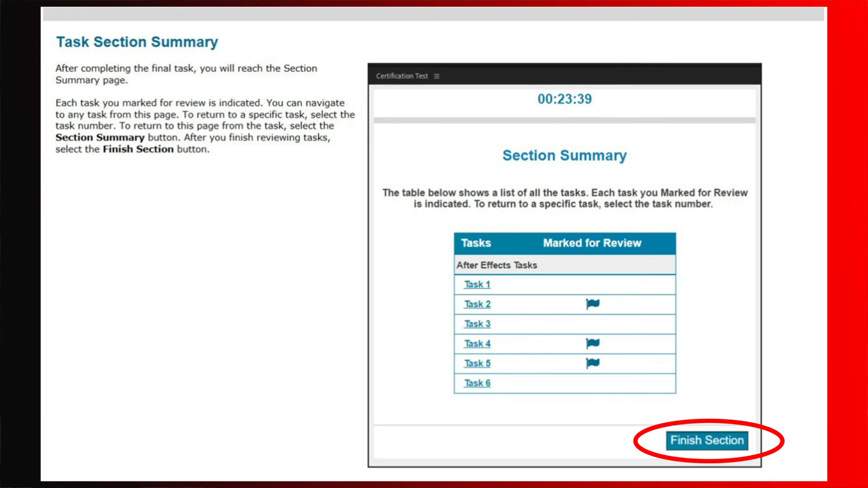
pyautogui.click(706, 439)
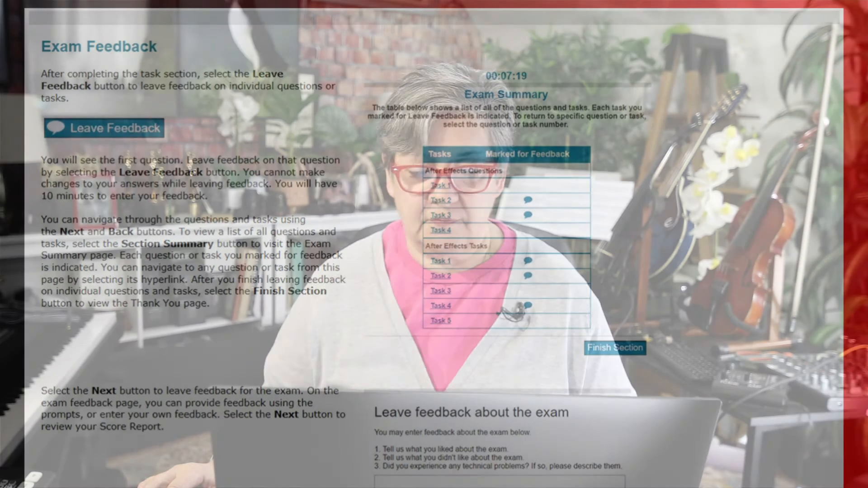
# Skip feedback and advance to the Score Report showing 871 of 700 required, Pass.
pyautogui.click(614, 347)
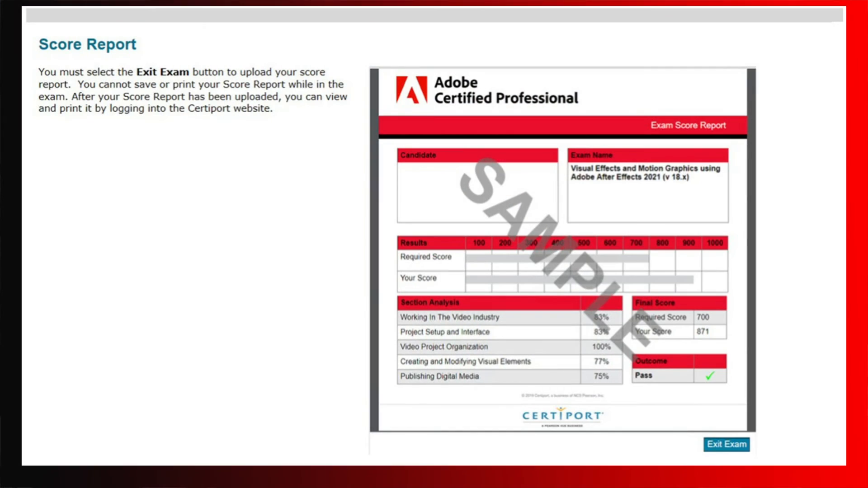